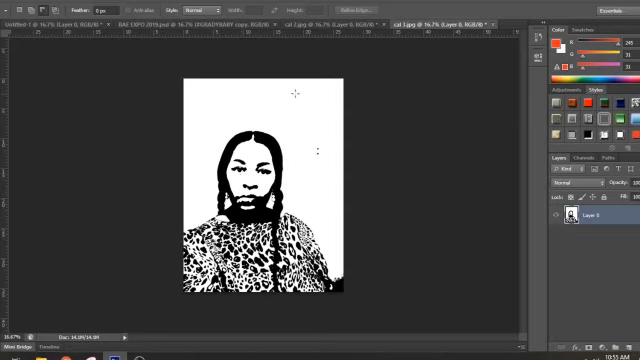
{"action": "mouse_move", "coordinate": [252, 105]}
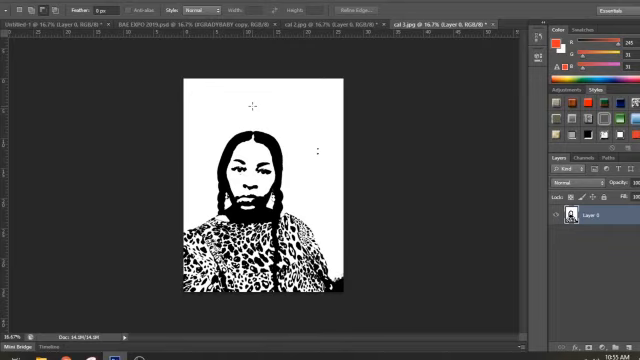
{"action": "mouse_move", "coordinate": [283, 148]}
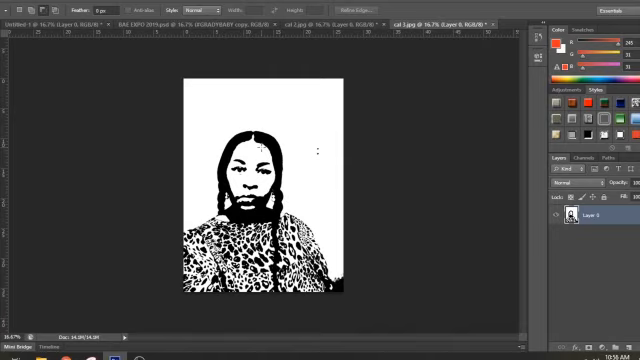
{"action": "mouse_move", "coordinate": [328, 92]}
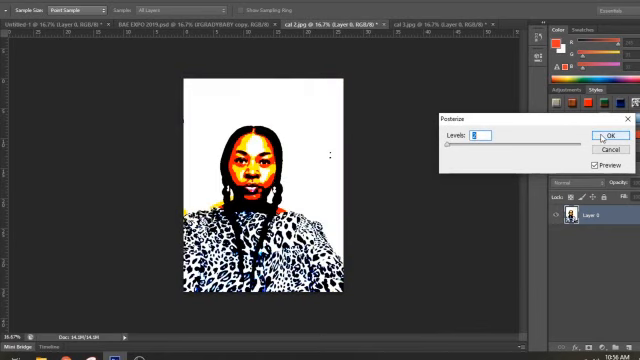
Apply Posterize, then set and apply a Threshold level for a pure black-and-white stencil.
{"action": "left_click", "coordinate": [607, 134]}
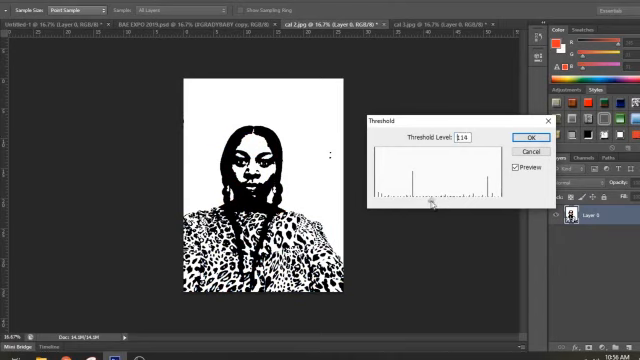
{"action": "left_click_drag", "start_coordinate": [440, 205], "coordinate": [403, 205]}
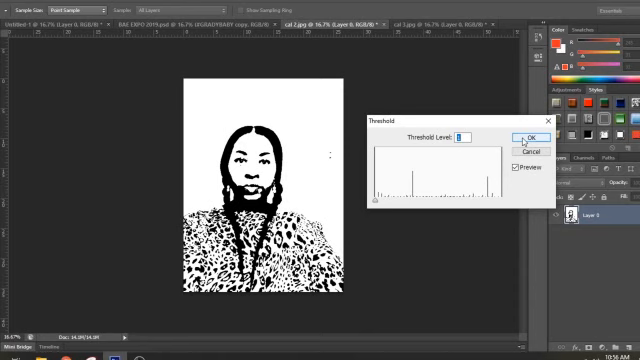
{"action": "left_click", "coordinate": [528, 137]}
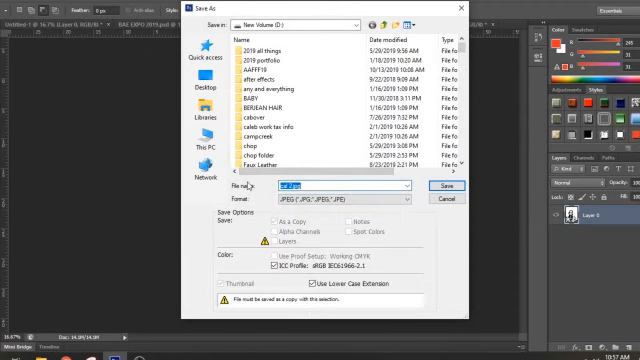
Name the file STEECIL PHOTO and save the stencil in JPEG format.
{"action": "type", "text": "STENCIL PHOTO"}
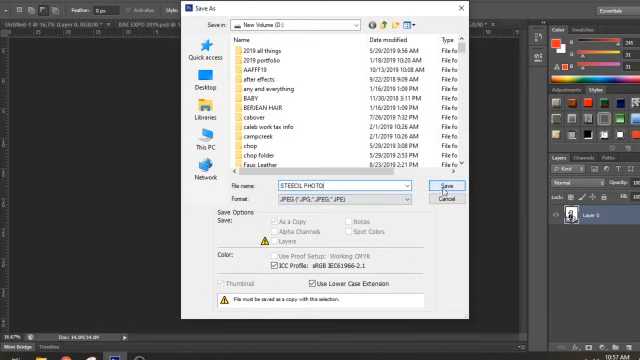
{"action": "left_click", "coordinate": [439, 188]}
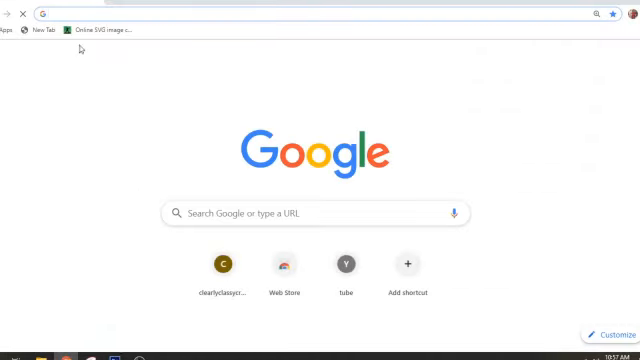
Convert STEECIL PHOTO.jpg to SVG on Online-Convert and download the SVG.
{"action": "left_click", "coordinate": [95, 30]}
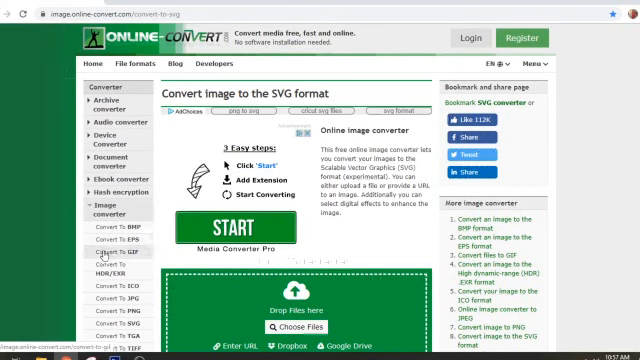
{"action": "mouse_move", "coordinate": [118, 234]}
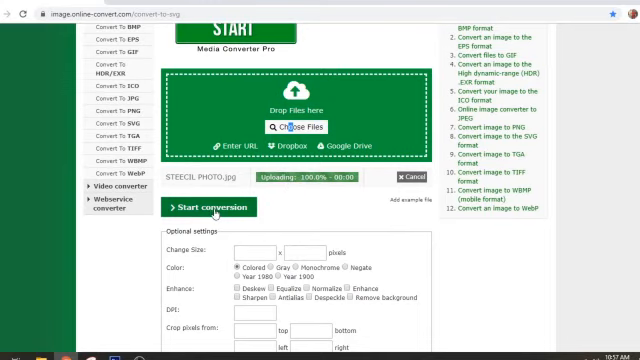
{"action": "left_click", "coordinate": [193, 206]}
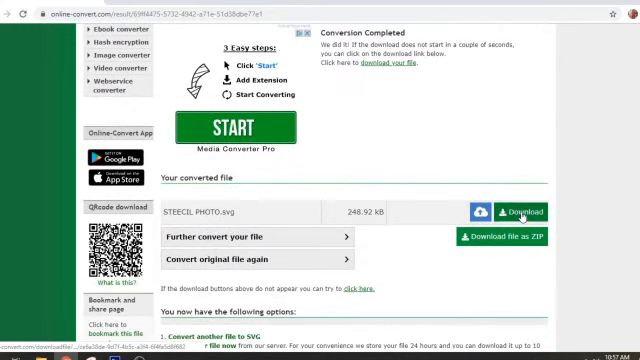
{"action": "left_click", "coordinate": [505, 210]}
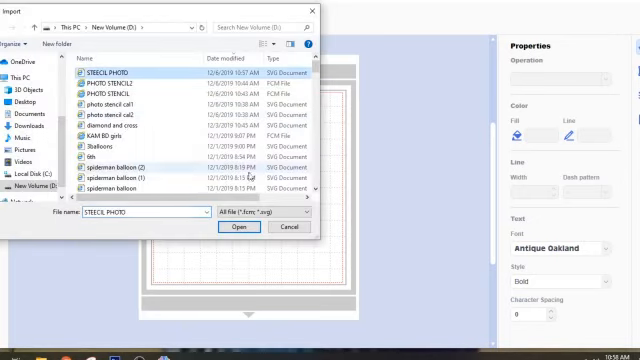
Import the STEECIL PHOTO SVG file onto the art board.
{"action": "left_click", "coordinate": [238, 227]}
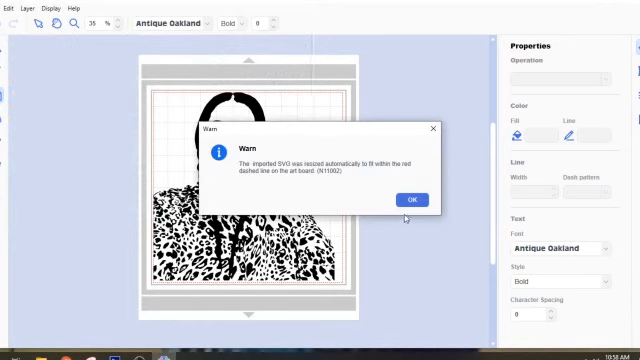
Dismiss the Warn dialog, accepting the SVG's automatic resize.
{"action": "left_click", "coordinate": [411, 199]}
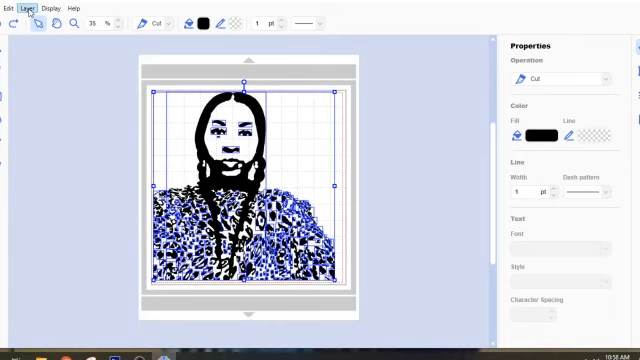
Group the stencil pieces with Layer > Group and delete the duplicate copy.
{"action": "left_click", "coordinate": [34, 8]}
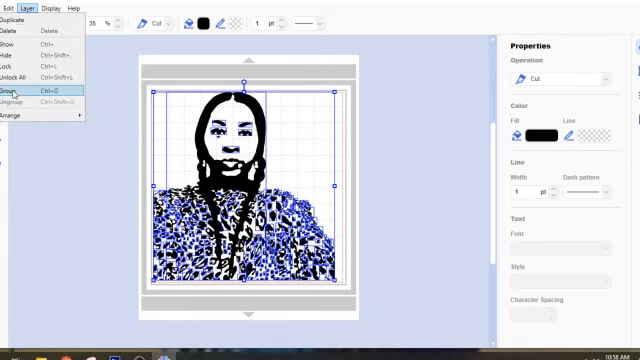
{"action": "left_click", "coordinate": [12, 89]}
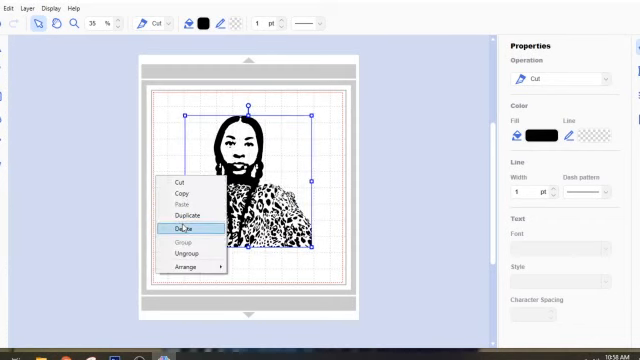
{"action": "left_click", "coordinate": [181, 232]}
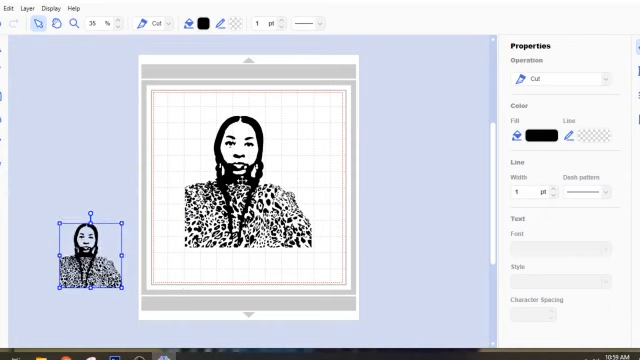
{"action": "left_click", "coordinate": [247, 170]}
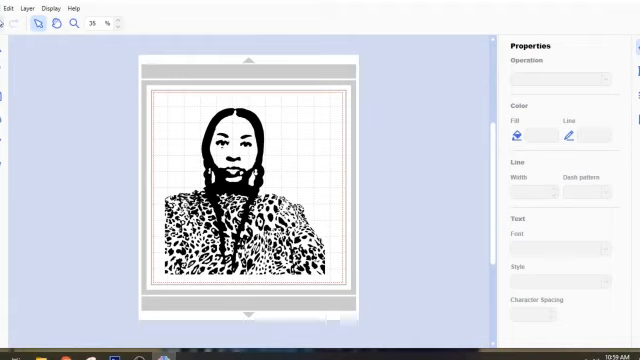
Export the design as the FCM file STENCIL and save the project as STENCIL.
{"action": "left_click", "coordinate": [7, 7]}
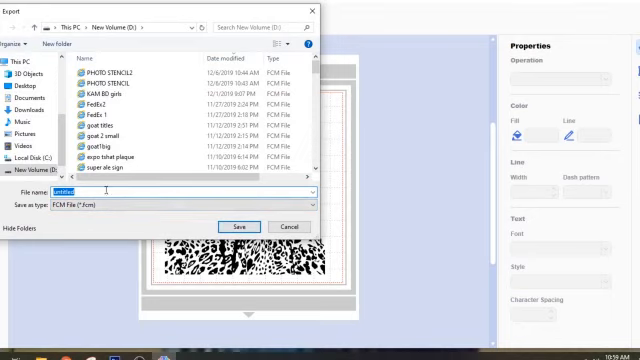
{"action": "type", "text": "STENCIL"}
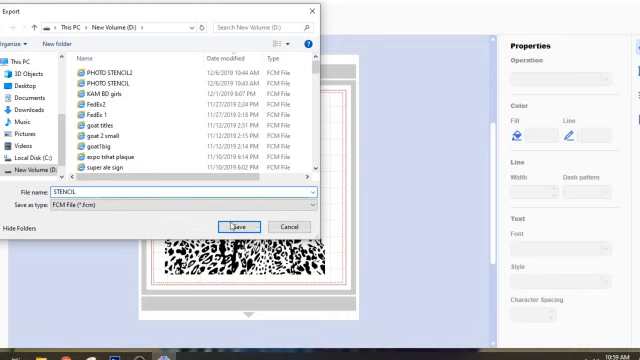
{"action": "left_click", "coordinate": [253, 226]}
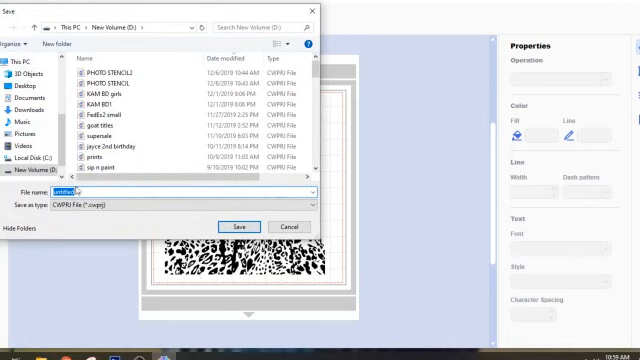
{"action": "type", "text": "STENCIL"}
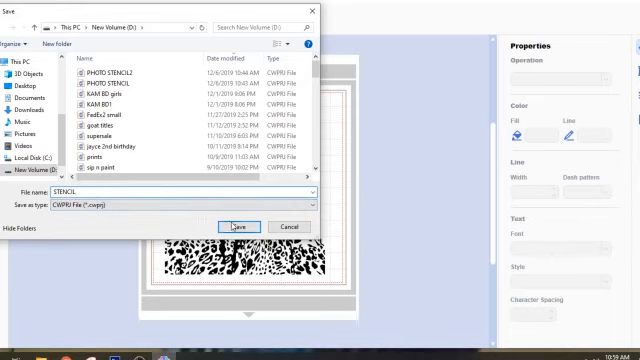
{"action": "left_click", "coordinate": [237, 225]}
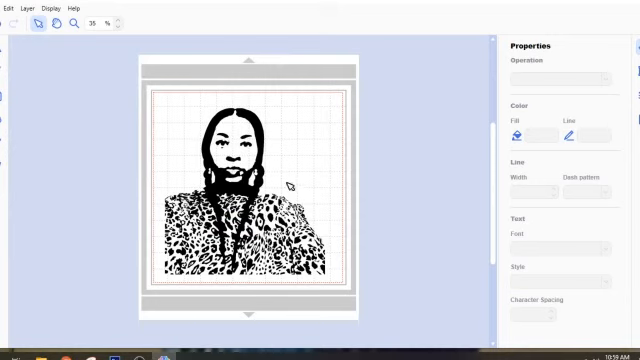
Save a transfer FCM file of the stencil named STENCIL.
{"action": "left_click", "coordinate": [8, 8]}
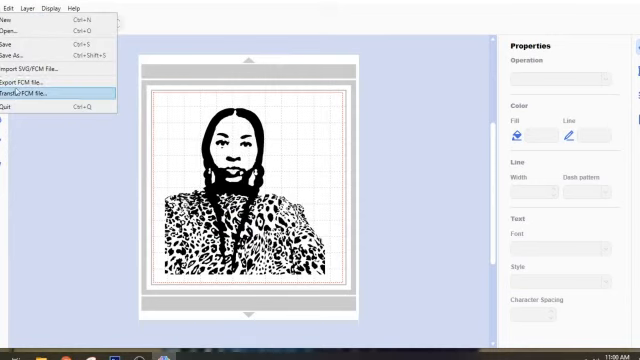
{"action": "left_click", "coordinate": [30, 92]}
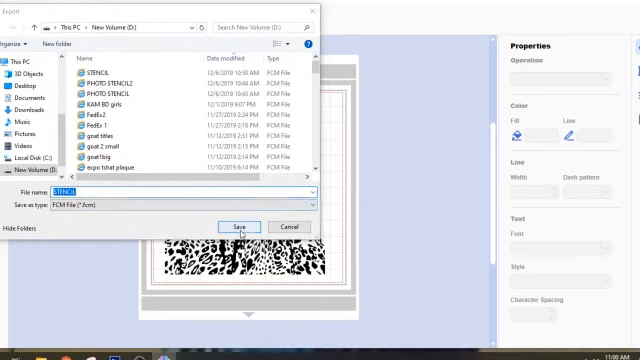
{"action": "left_click", "coordinate": [239, 227]}
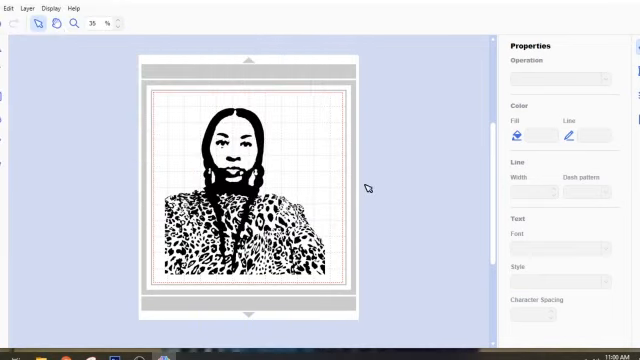